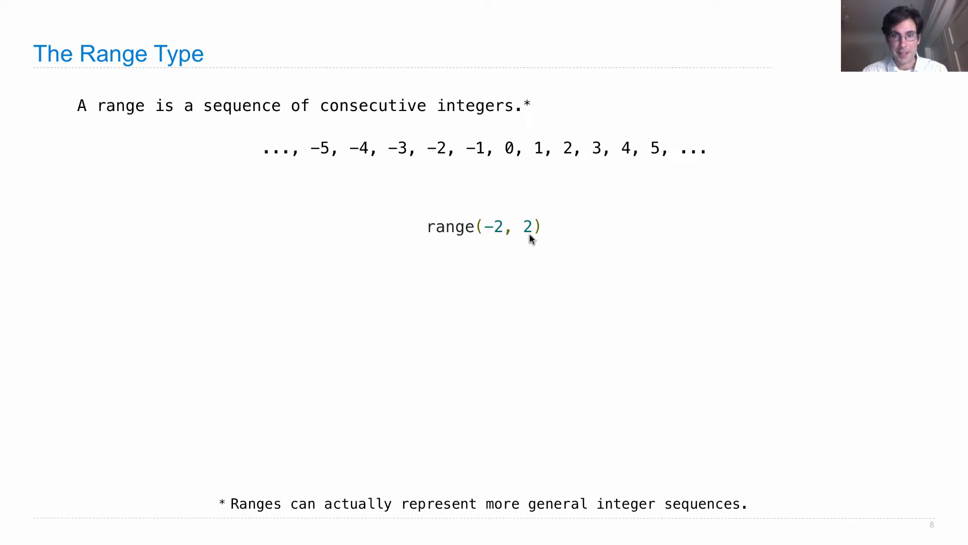
{"action": "mouse_move", "coordinate": [494, 205]}
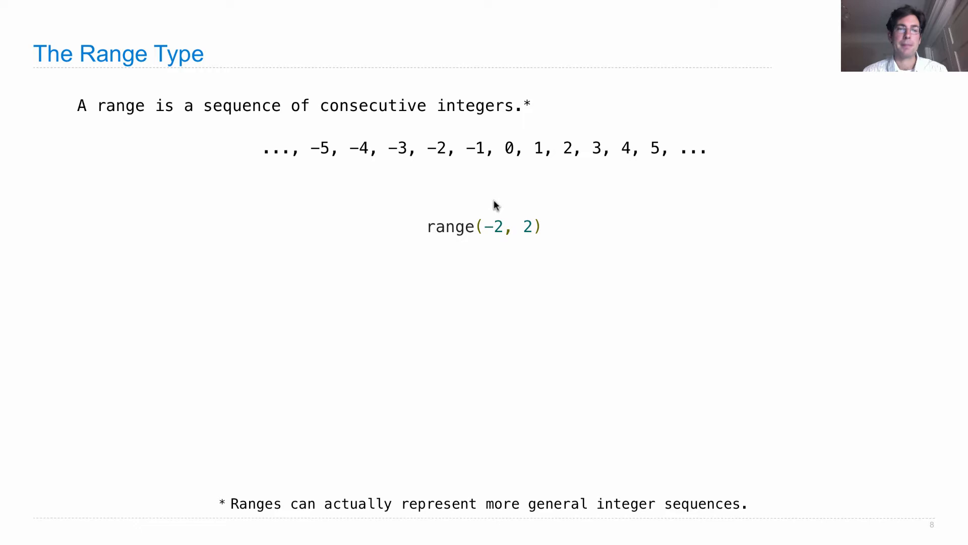
{"action": "mouse_move", "coordinate": [490, 248]}
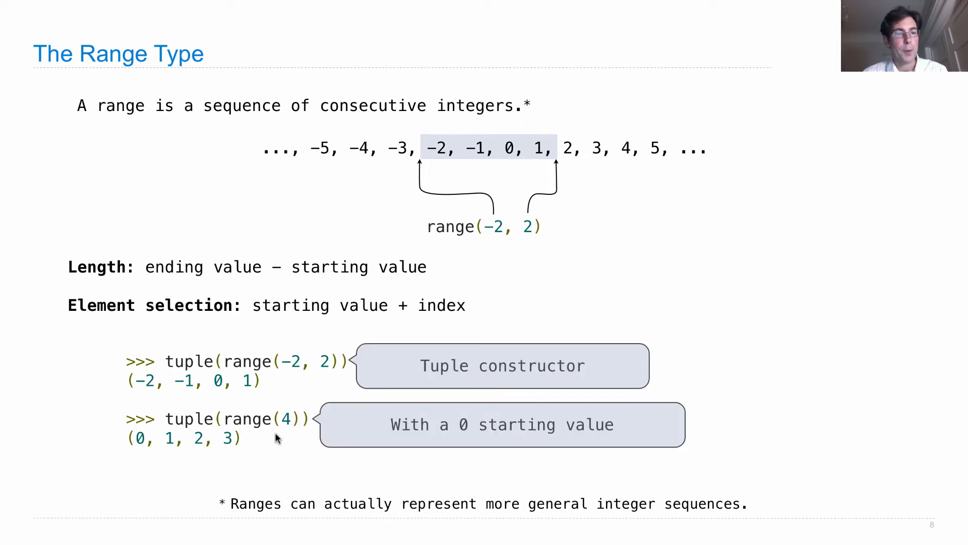
{"action": "mouse_move", "coordinate": [282, 430]}
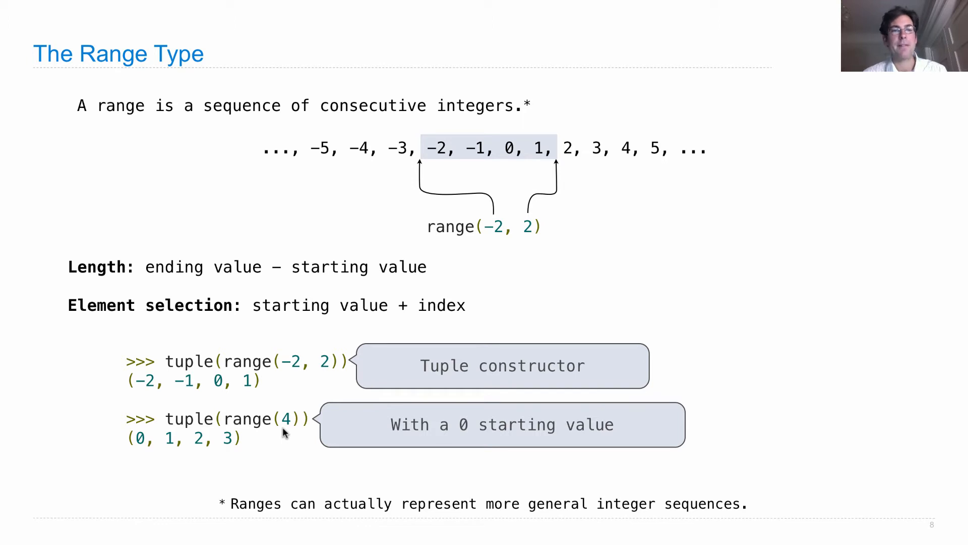
{"action": "mouse_move", "coordinate": [310, 477]}
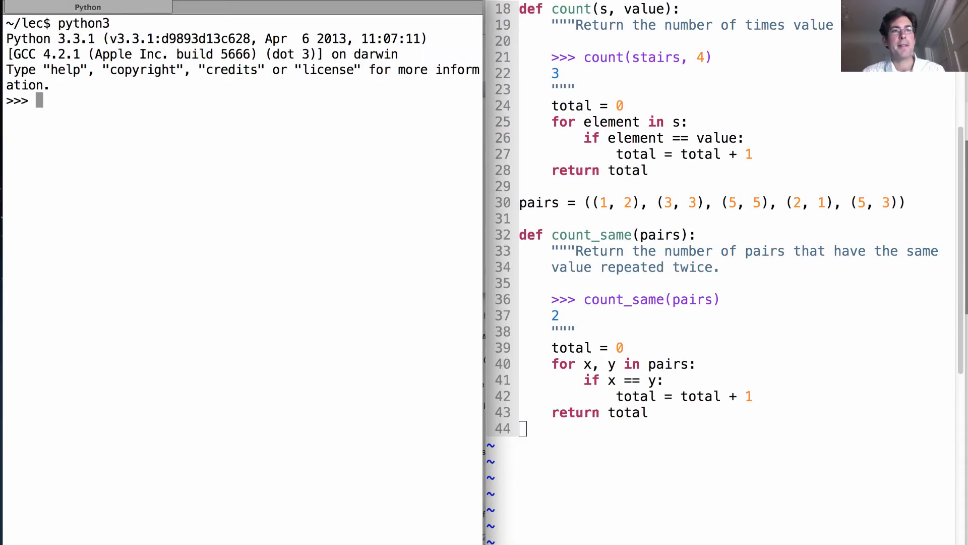
{"action": "type", "text": "range"}
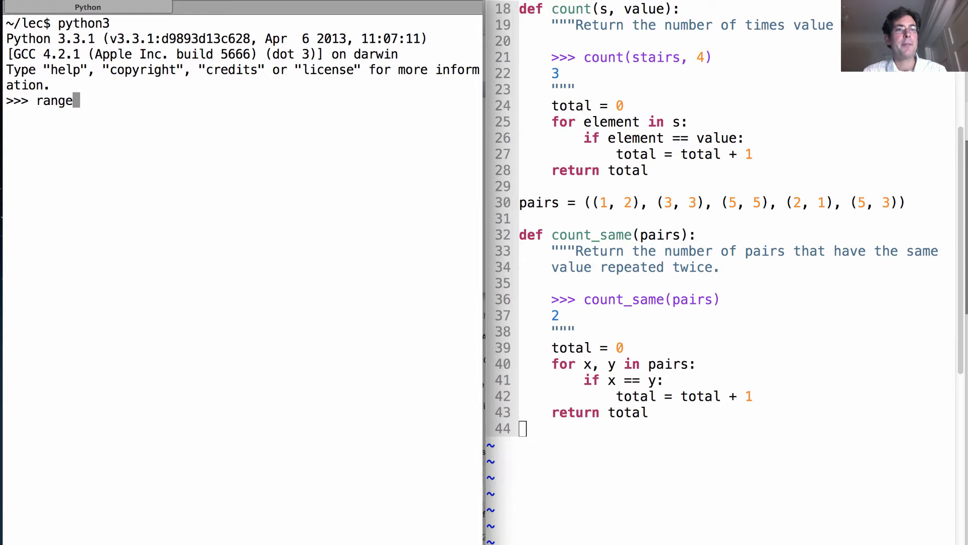
{"action": "type", "text": "(-2, 2"}
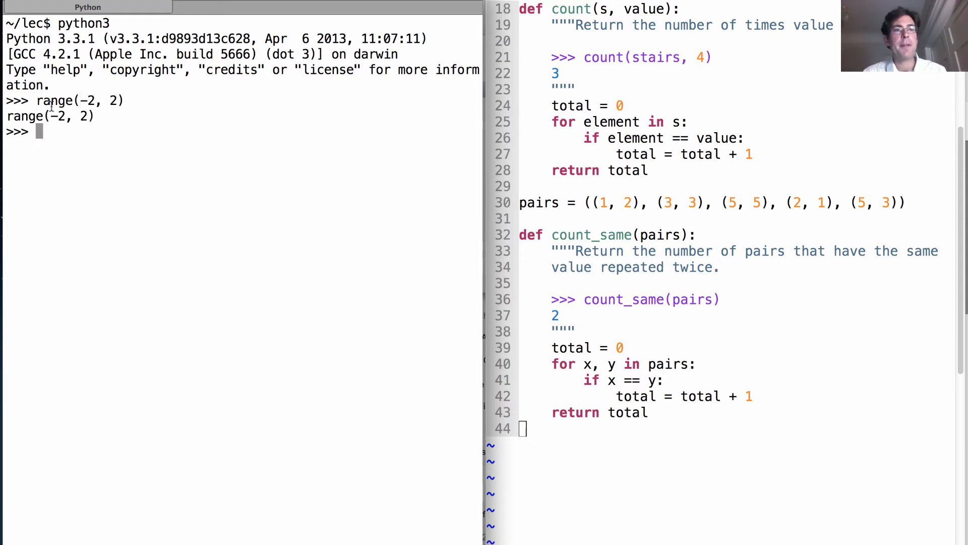
{"action": "type", "text": "range(-2, 2)"}
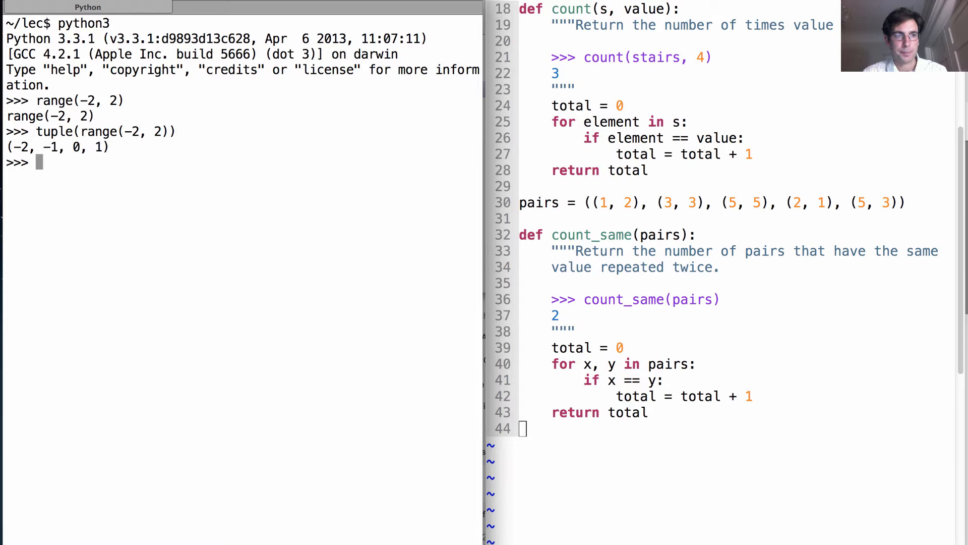
{"action": "type", "text": "tuple(range(-2, 2))"}
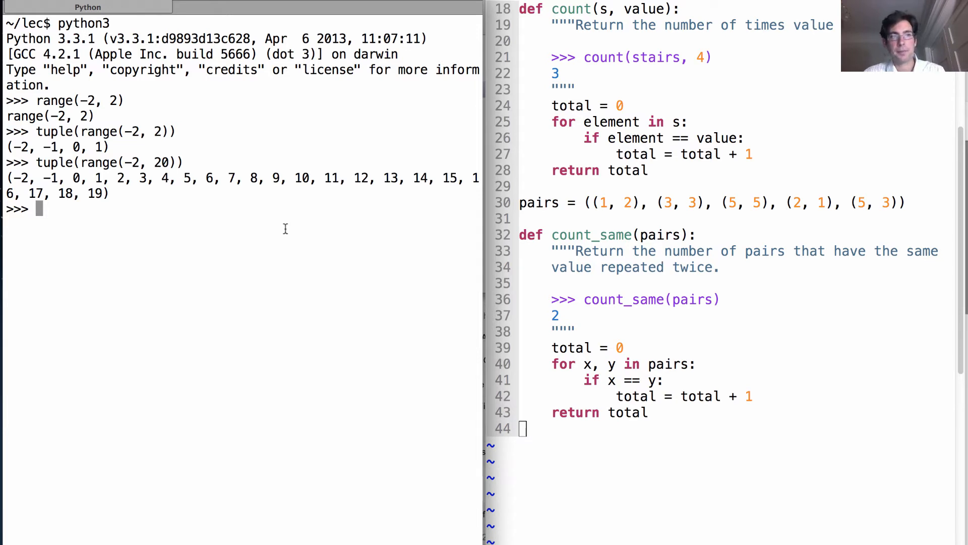
{"action": "type", "text": "range(-"}
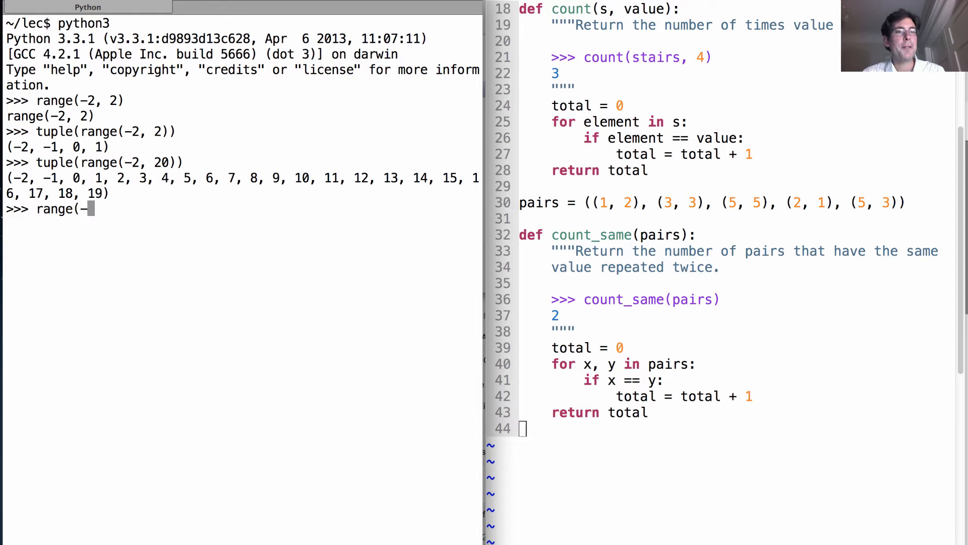
{"action": "type", "text": "2, 2)"}
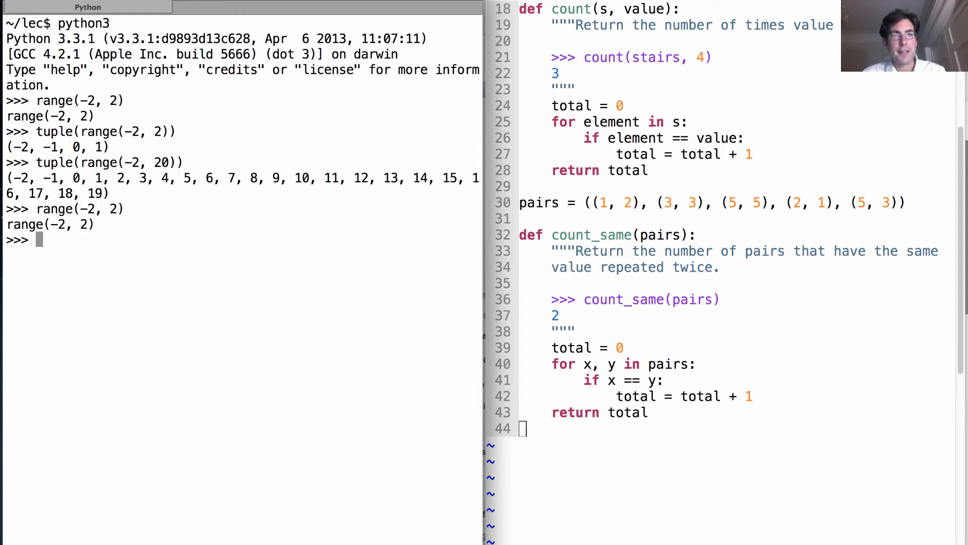
{"action": "type", "text": "range(-2, 2)"}
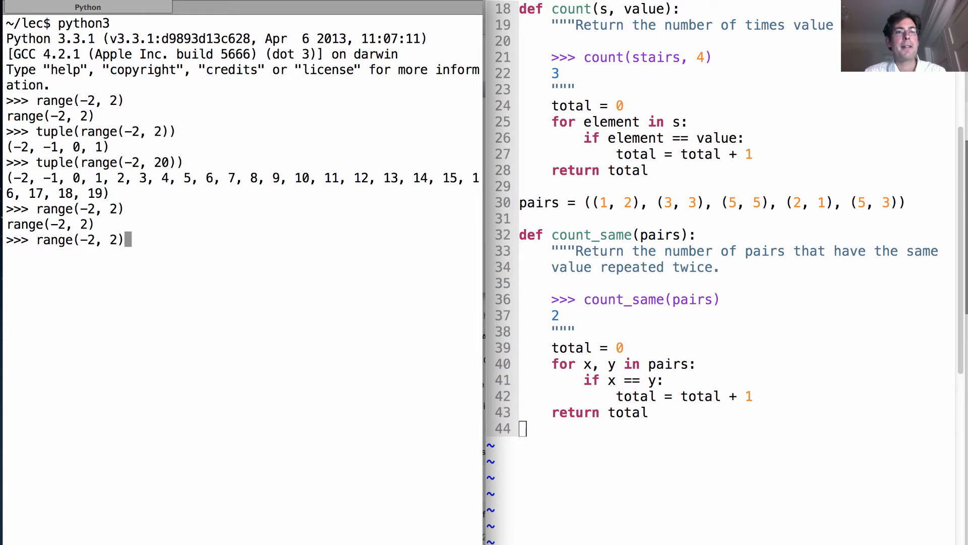
{"action": "type", "text": "lo"}
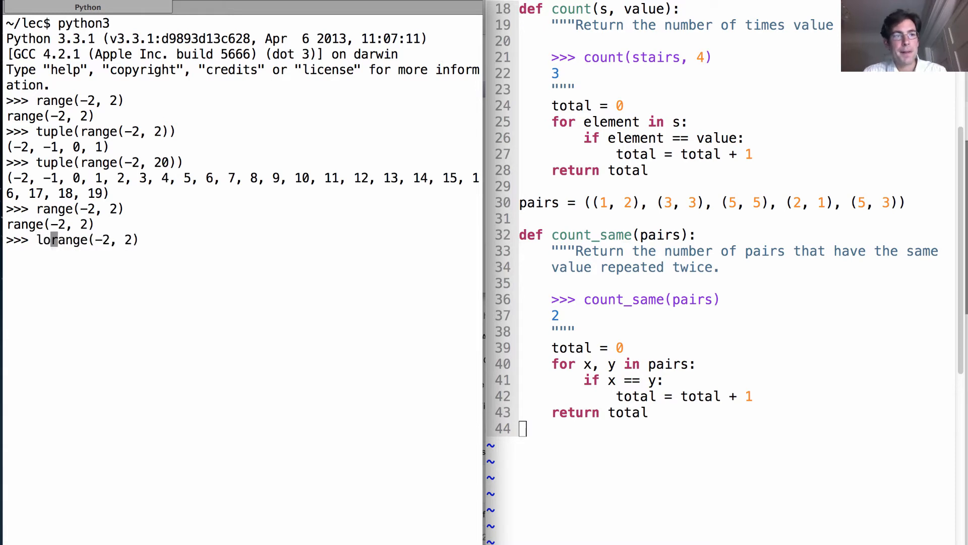
{"action": "type", "text": "big_range ="}
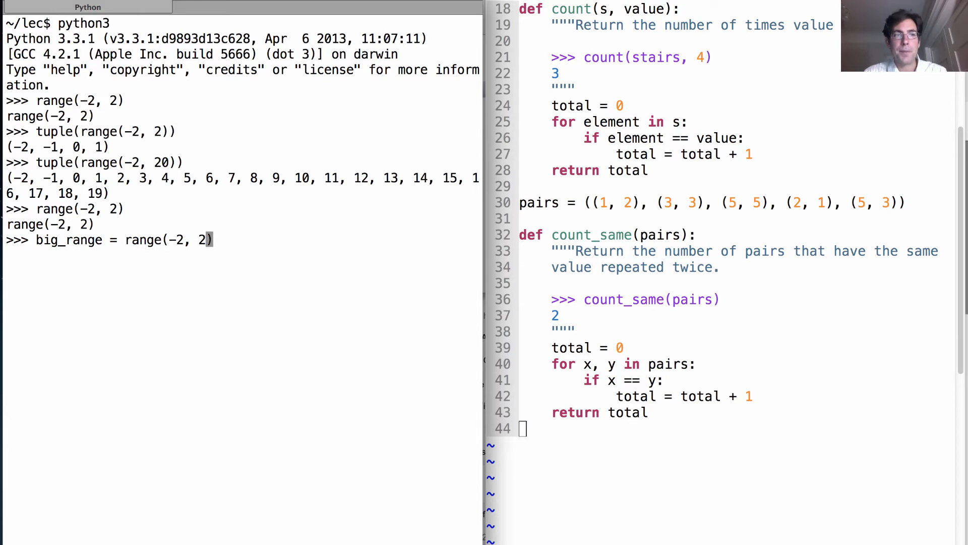
{"action": "type", "text": "00"}
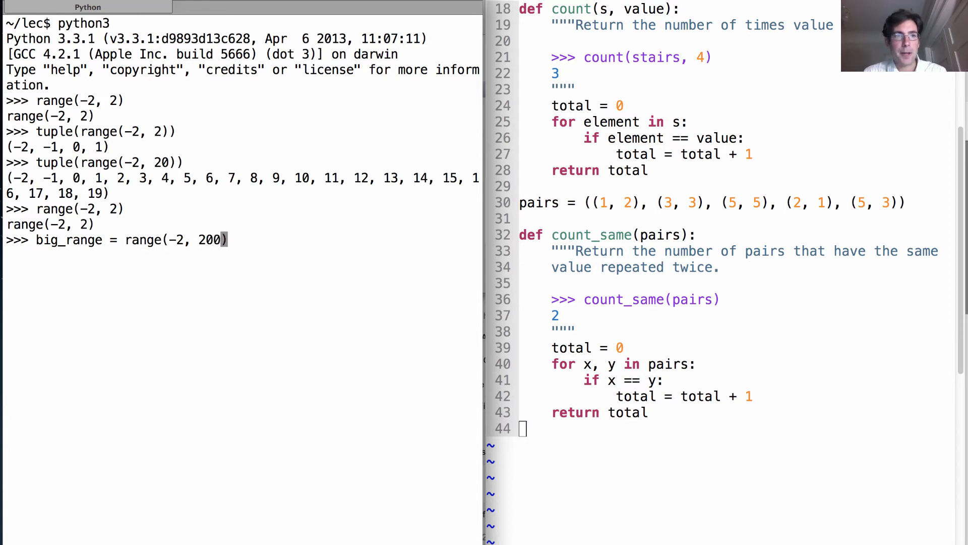
{"action": "type", "text": "00000"}
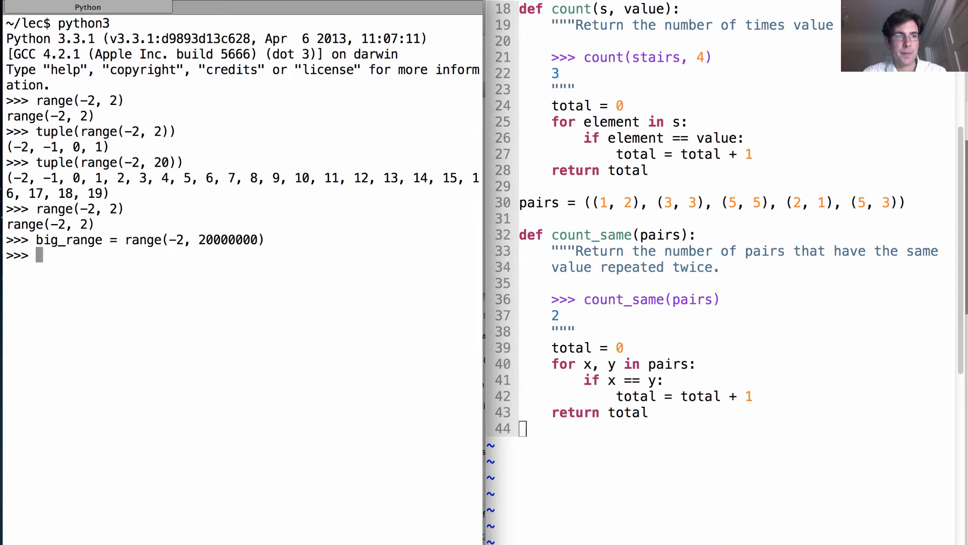
{"action": "type", "text": "big_range"}
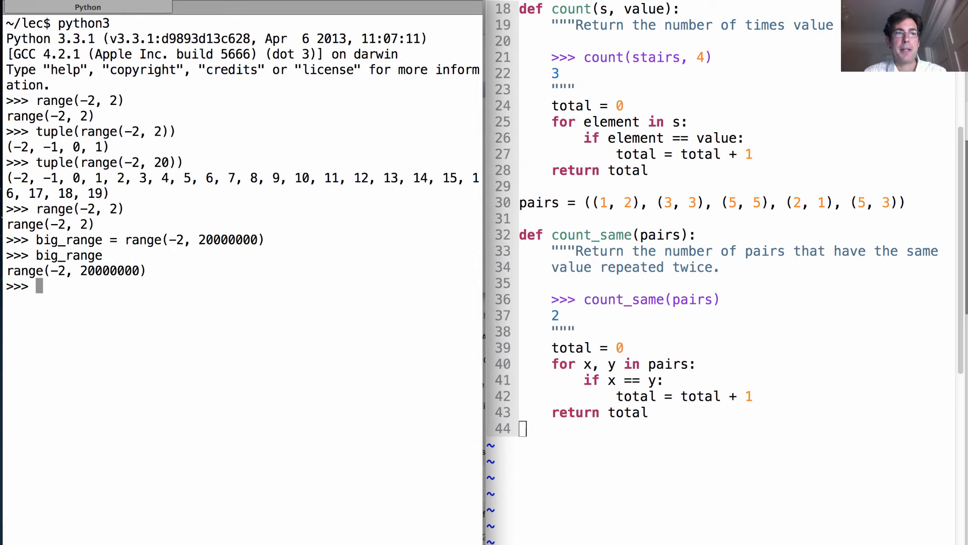
{"action": "mouse_move", "coordinate": [260, 279]}
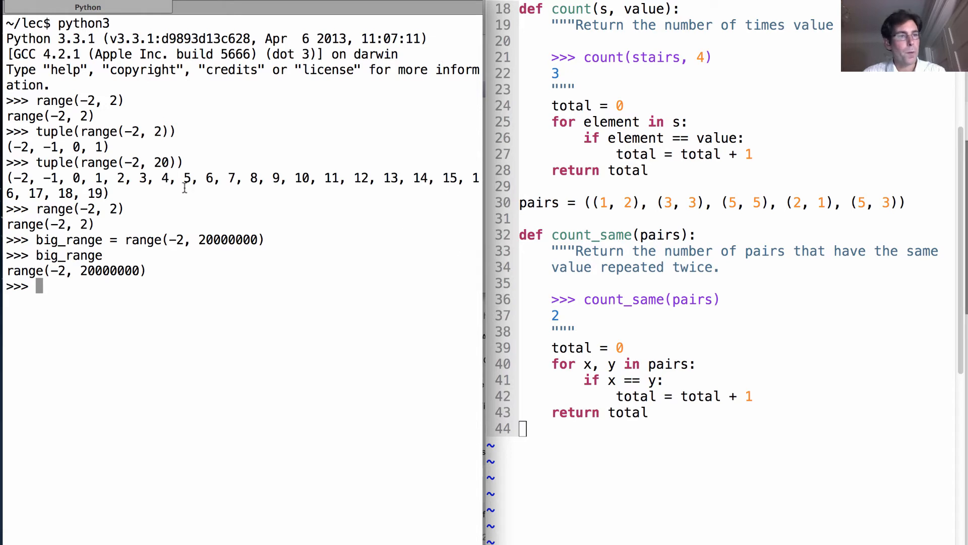
{"action": "type", "text": "type(big_range"}
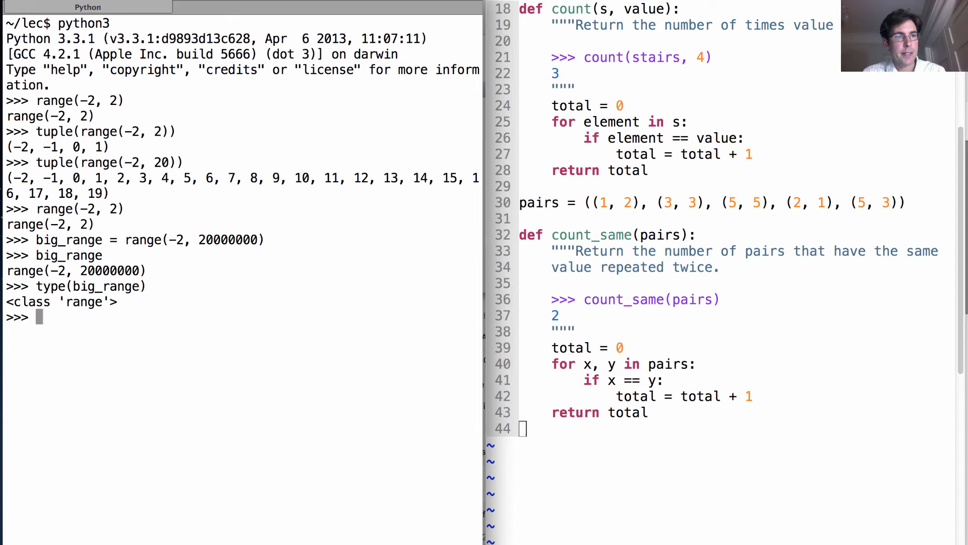
{"action": "mouse_move", "coordinate": [586, 305]}
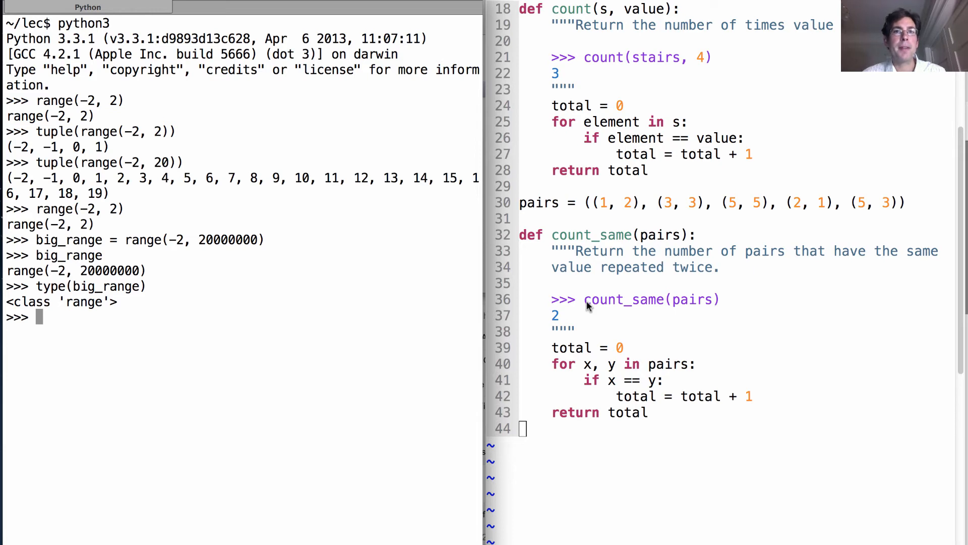
{"action": "type", "text": "big_range["}
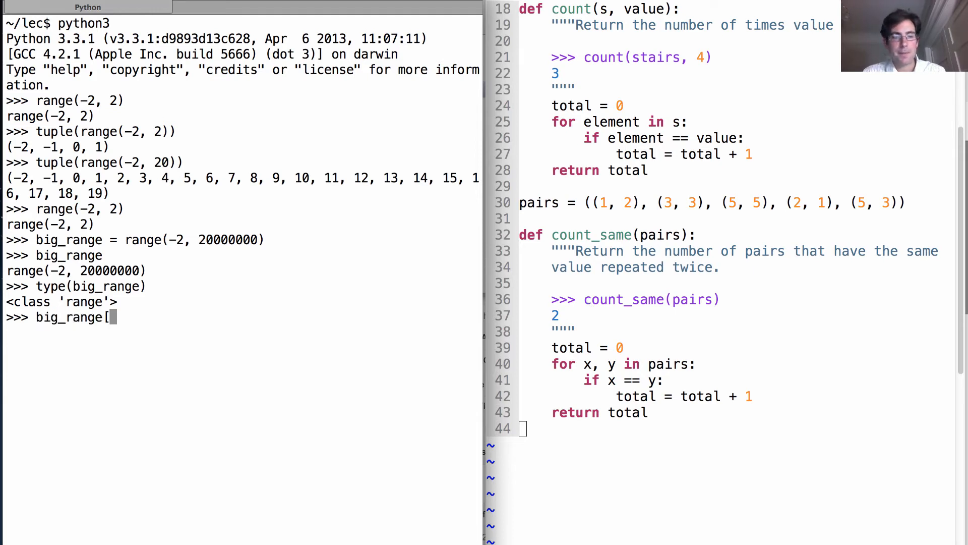
{"action": "type", "text": "400000]"}
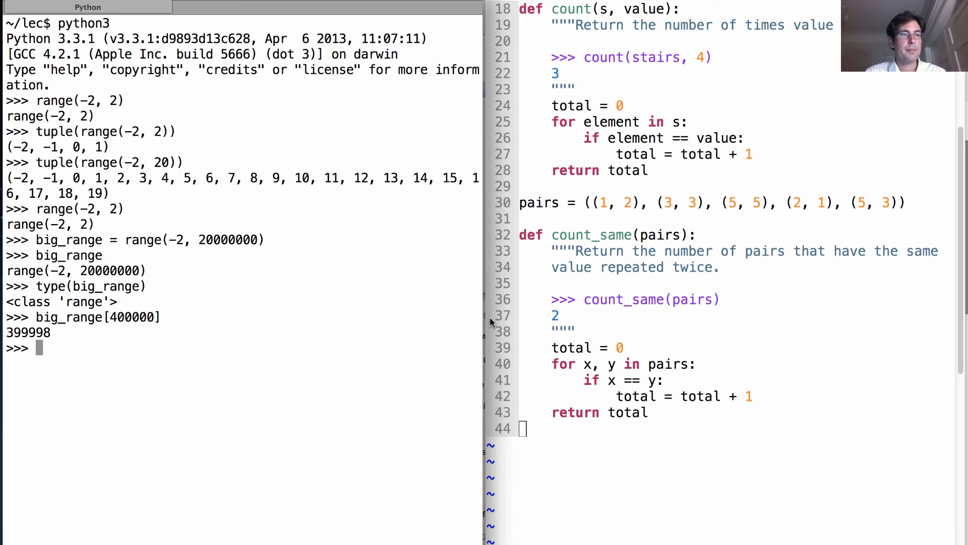
{"action": "type", "text": "tu"}
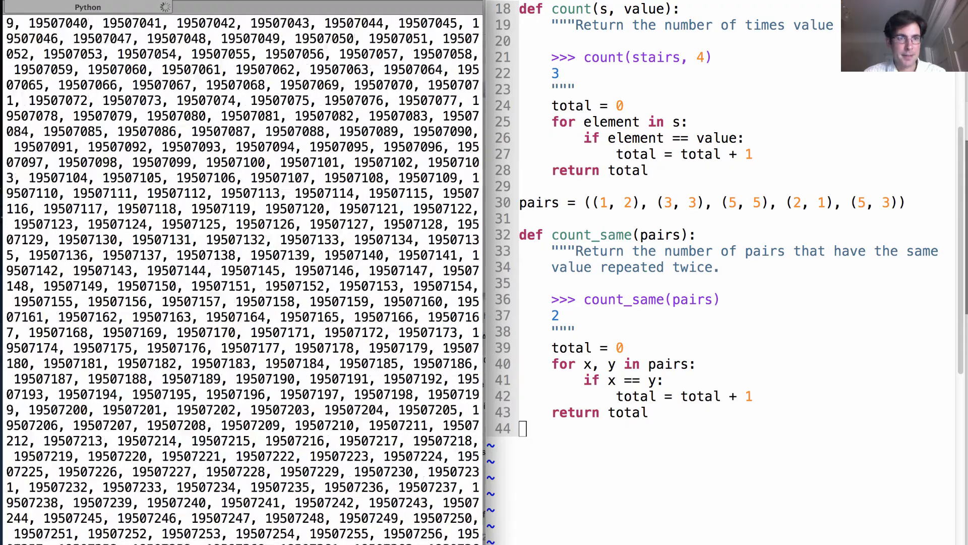
{"action": "scroll", "scroll_direction": "down", "scroll_amount": 3}
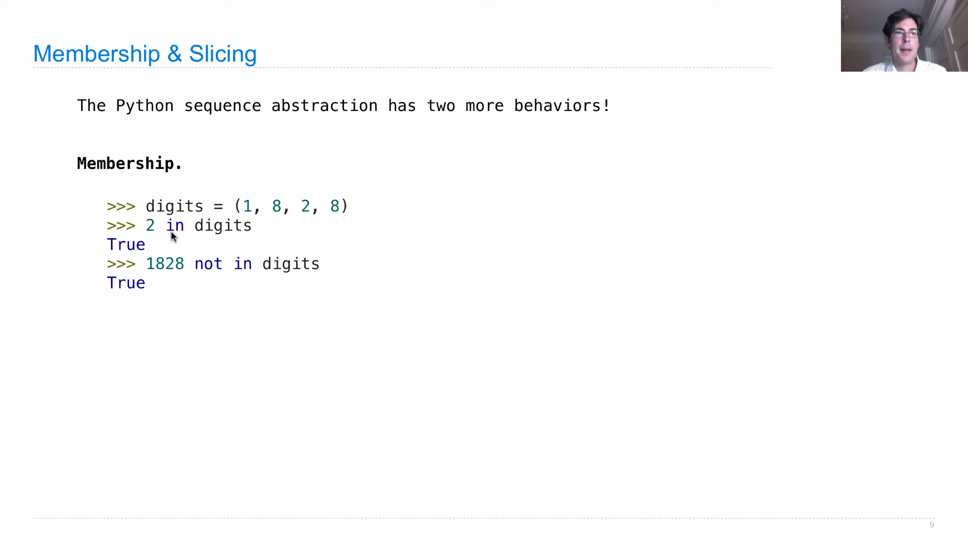
{"action": "mouse_move", "coordinate": [263, 229]}
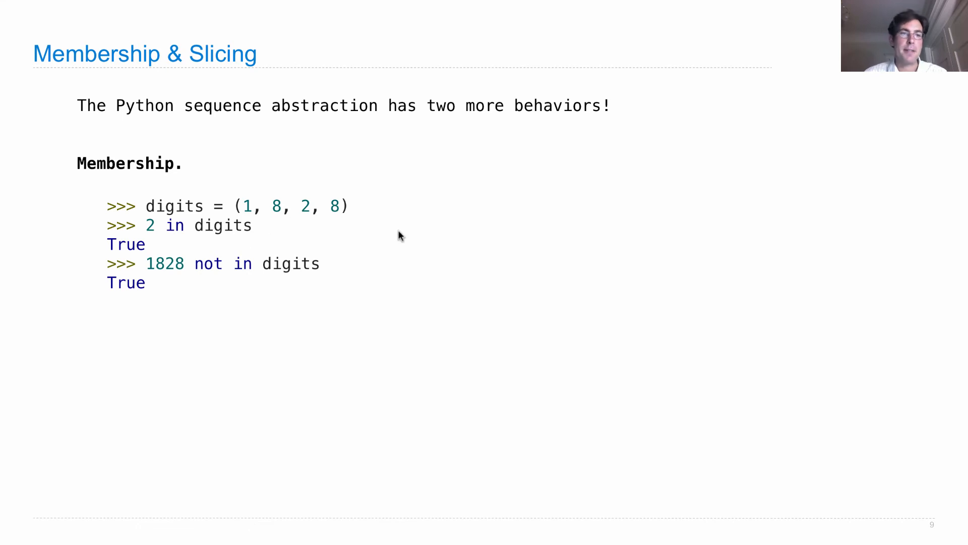
{"action": "mouse_move", "coordinate": [350, 211]}
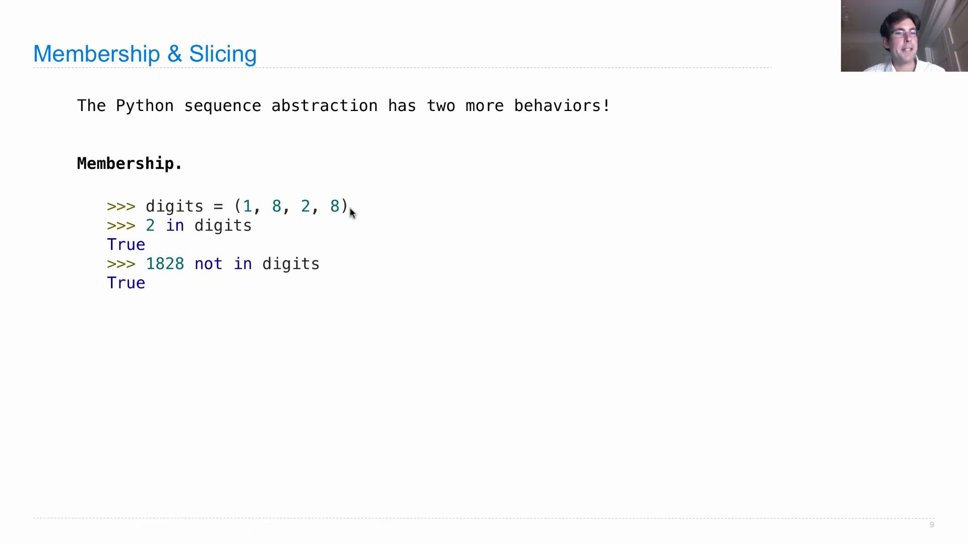
{"action": "mouse_move", "coordinate": [256, 241]}
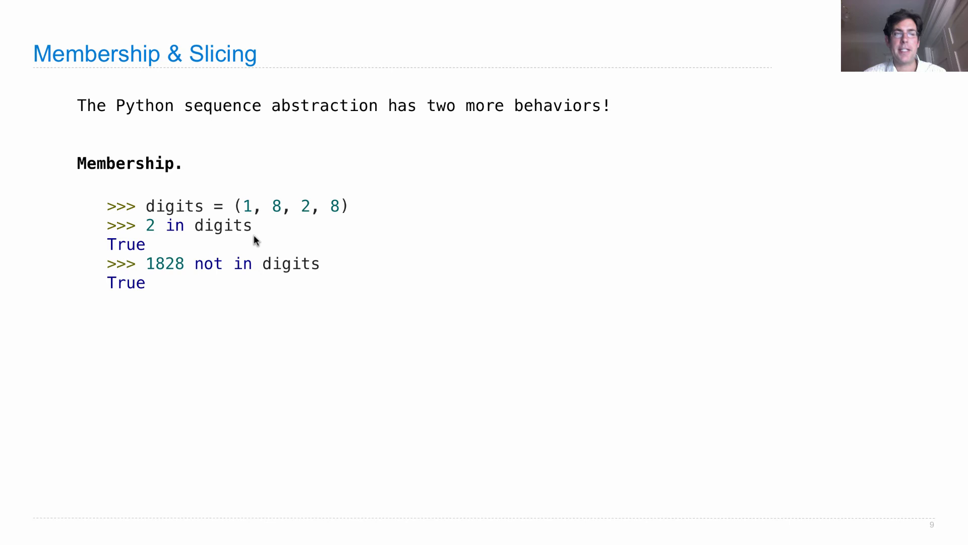
{"action": "mouse_move", "coordinate": [180, 286]}
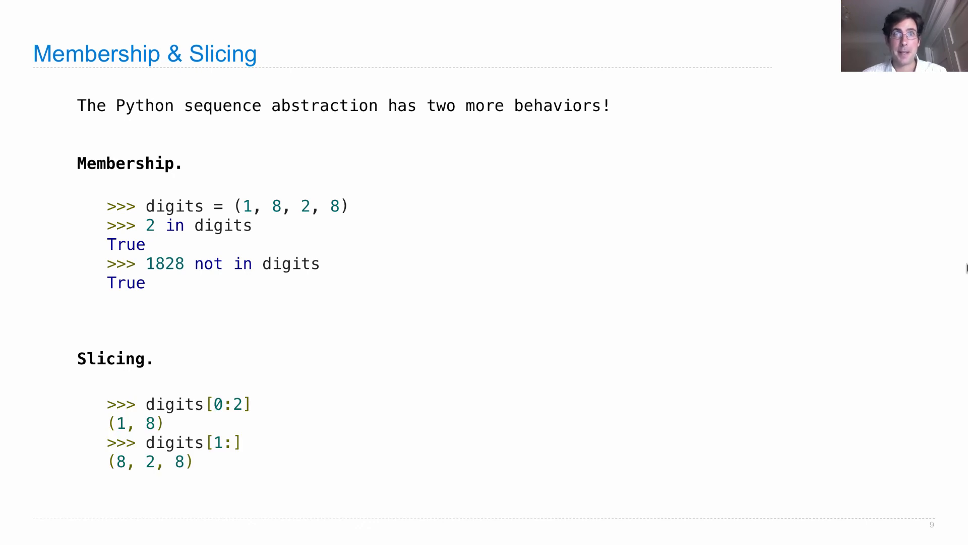
{"action": "mouse_move", "coordinate": [509, 401]}
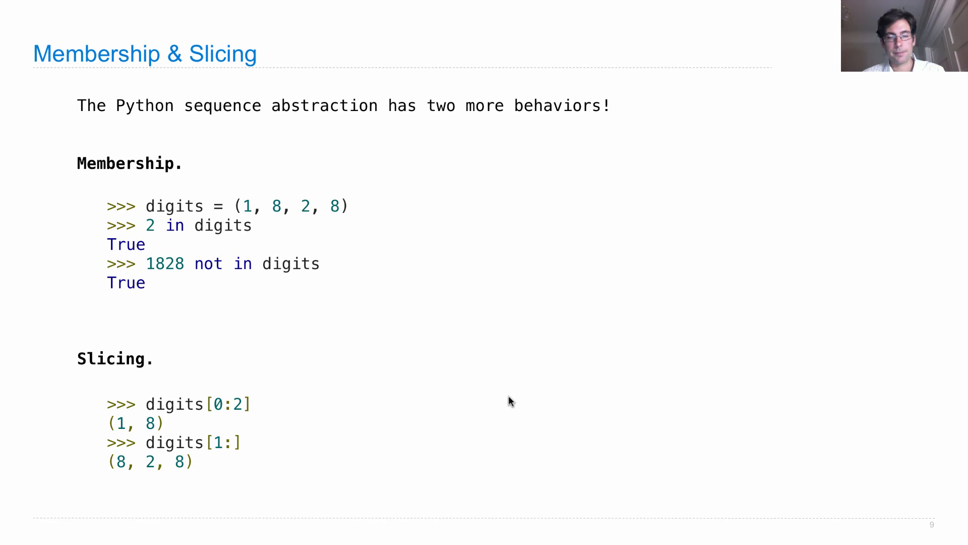
{"action": "mouse_move", "coordinate": [197, 416]}
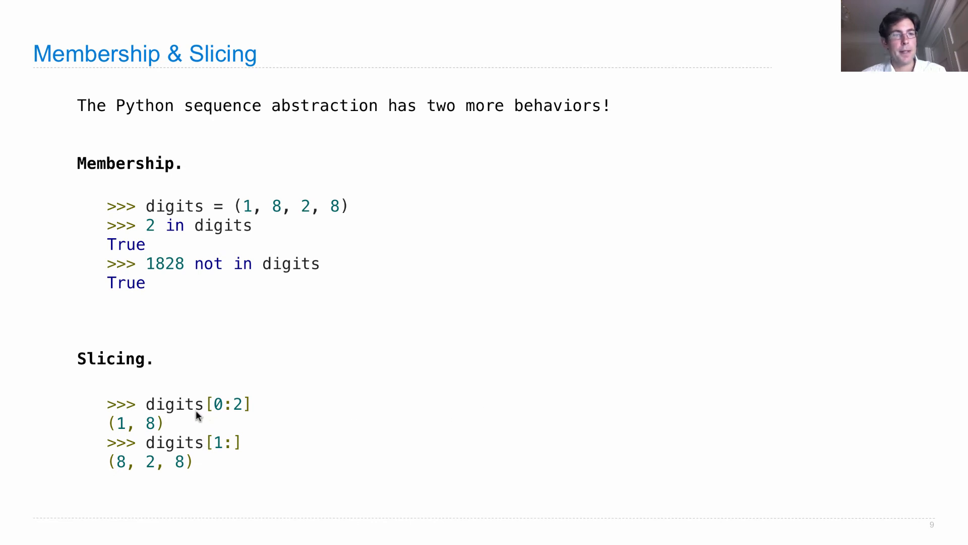
{"action": "mouse_move", "coordinate": [276, 404]}
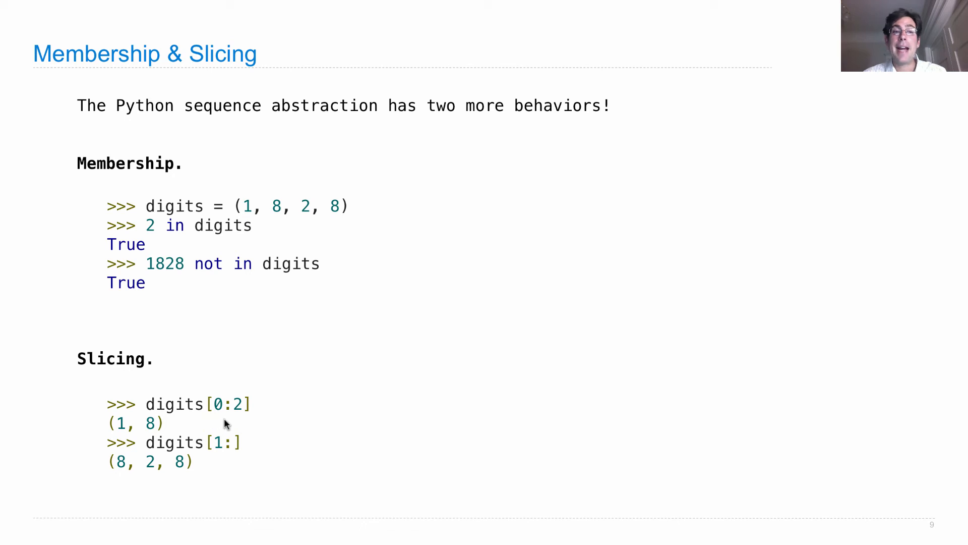
{"action": "mouse_move", "coordinate": [228, 425]}
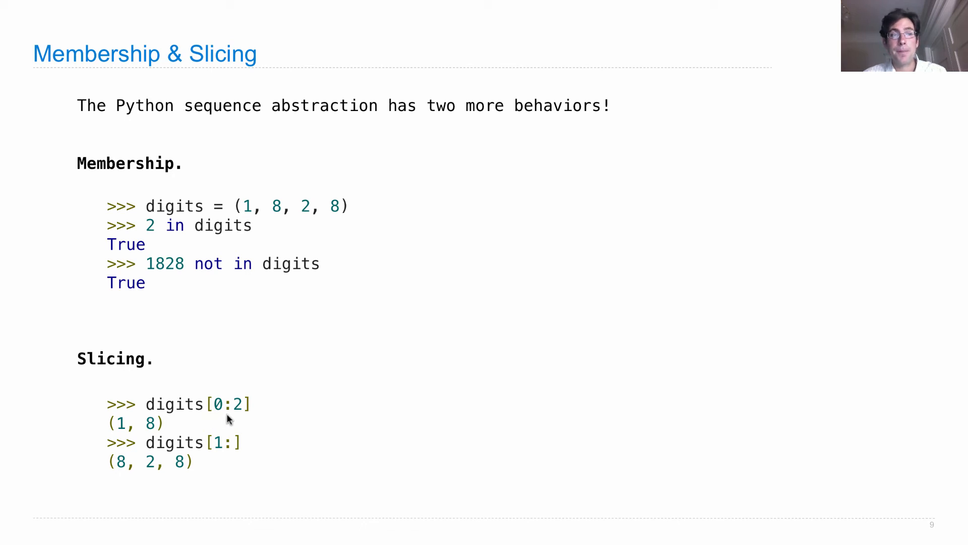
{"action": "mouse_move", "coordinate": [219, 415]}
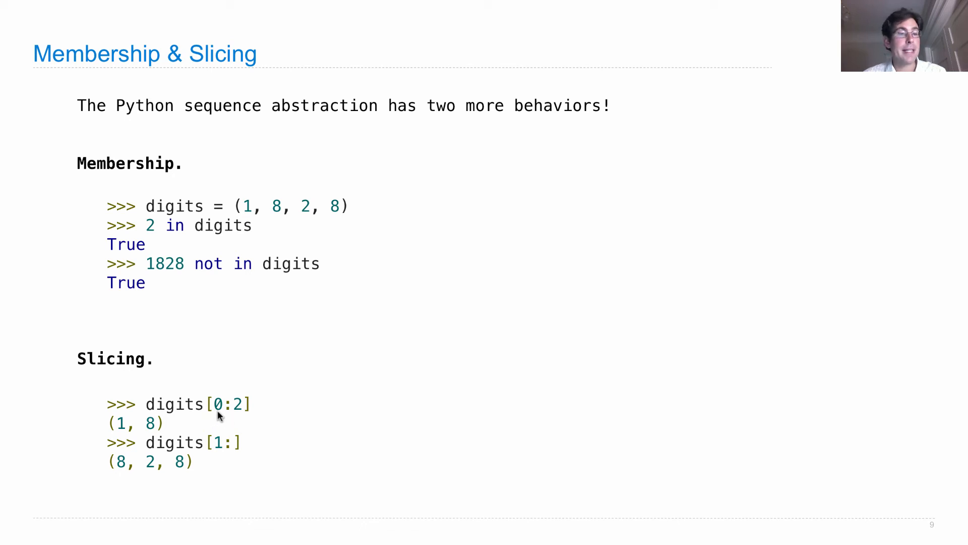
{"action": "mouse_move", "coordinate": [241, 418]}
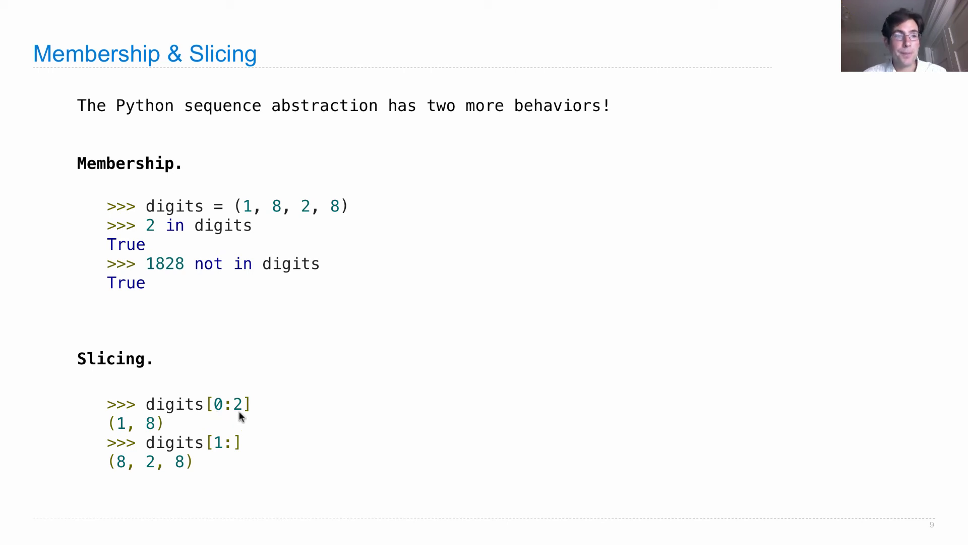
{"action": "mouse_move", "coordinate": [130, 433]}
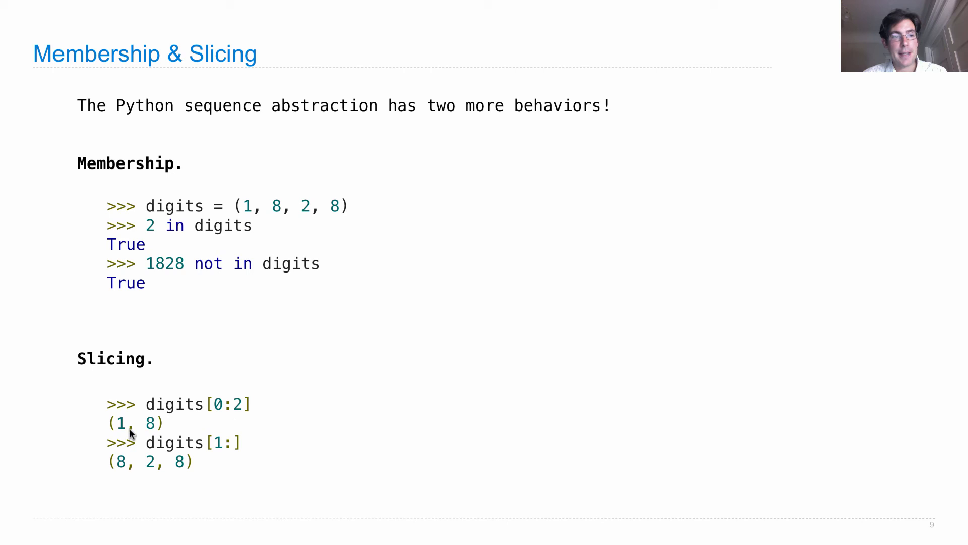
{"action": "mouse_move", "coordinate": [657, 406]}
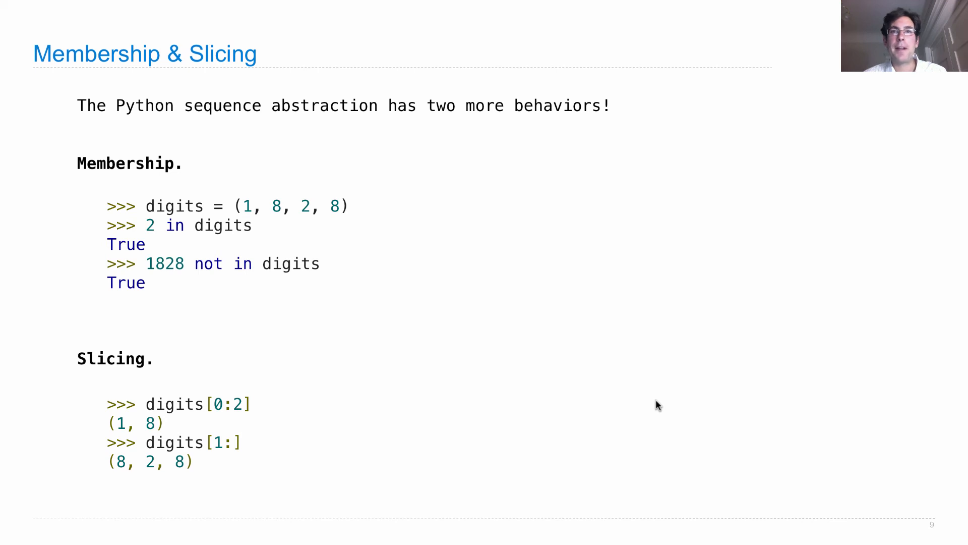
{"action": "mouse_move", "coordinate": [218, 419]}
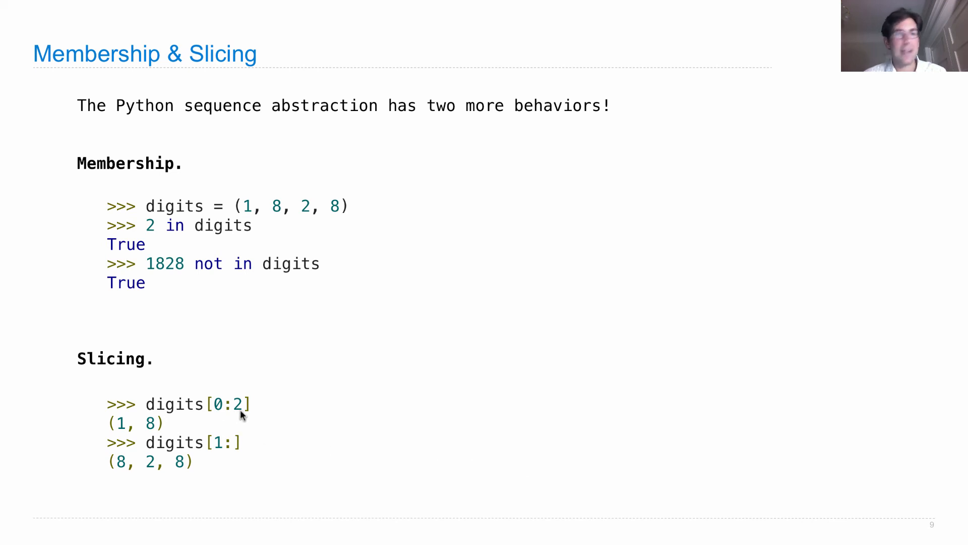
{"action": "mouse_move", "coordinate": [229, 452]}
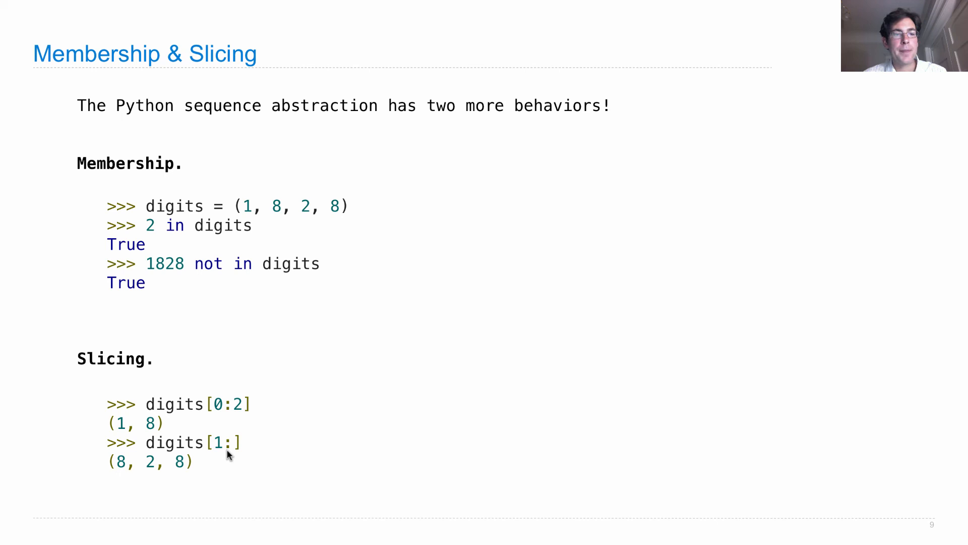
{"action": "mouse_move", "coordinate": [262, 472]}
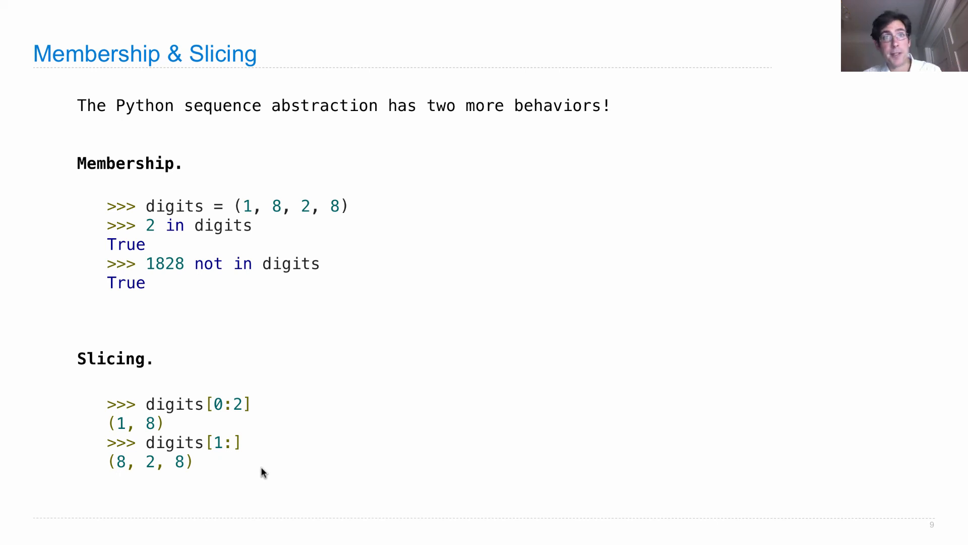
{"action": "mouse_move", "coordinate": [219, 451]}
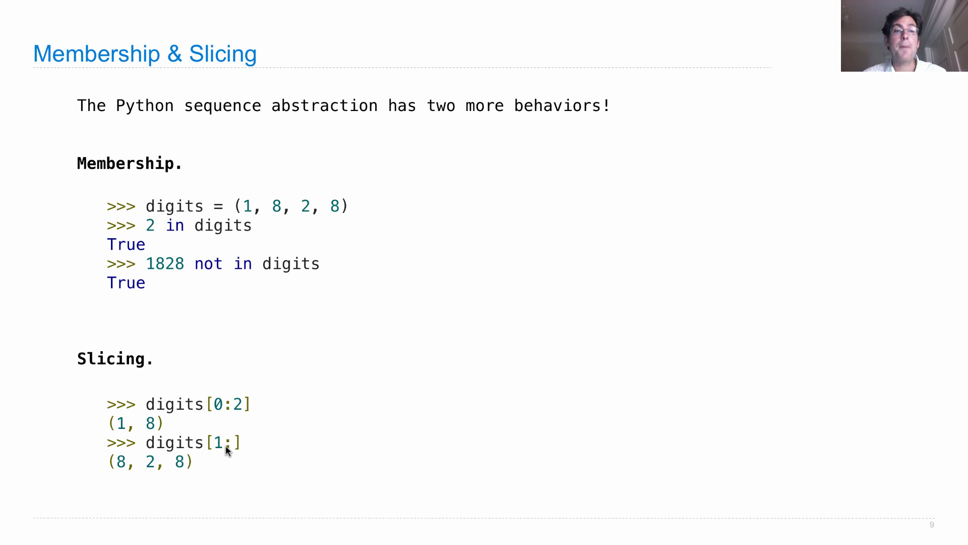
{"action": "mouse_move", "coordinate": [235, 452]}
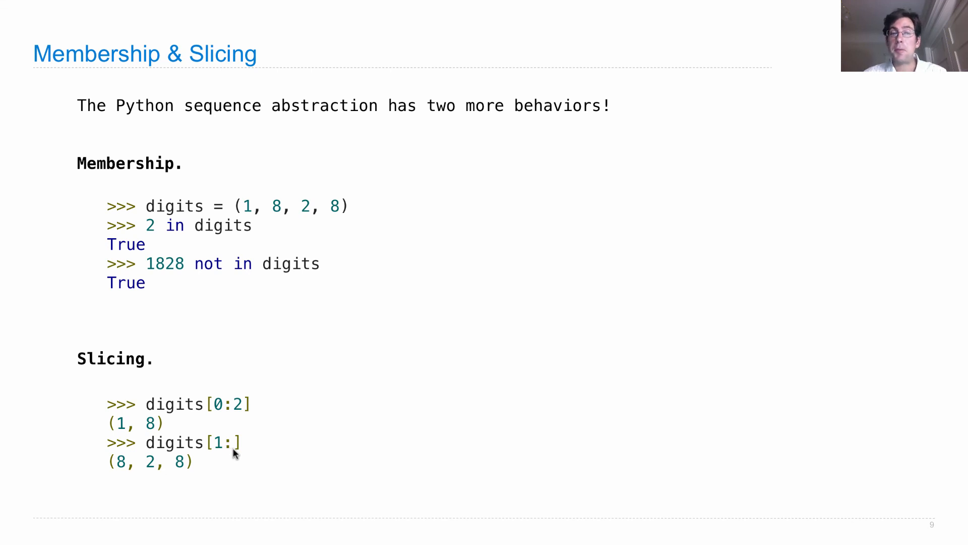
{"action": "mouse_move", "coordinate": [224, 455]}
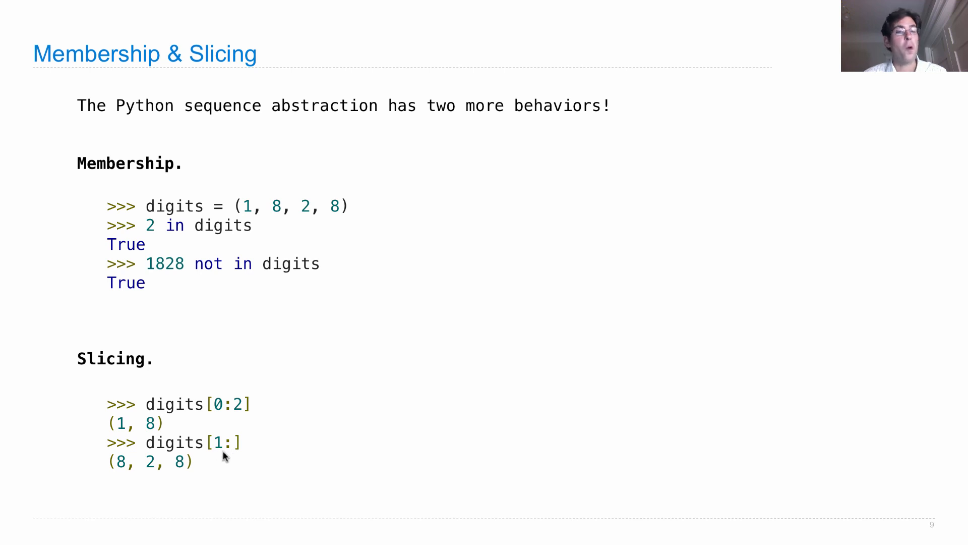
{"action": "mouse_move", "coordinate": [240, 471]}
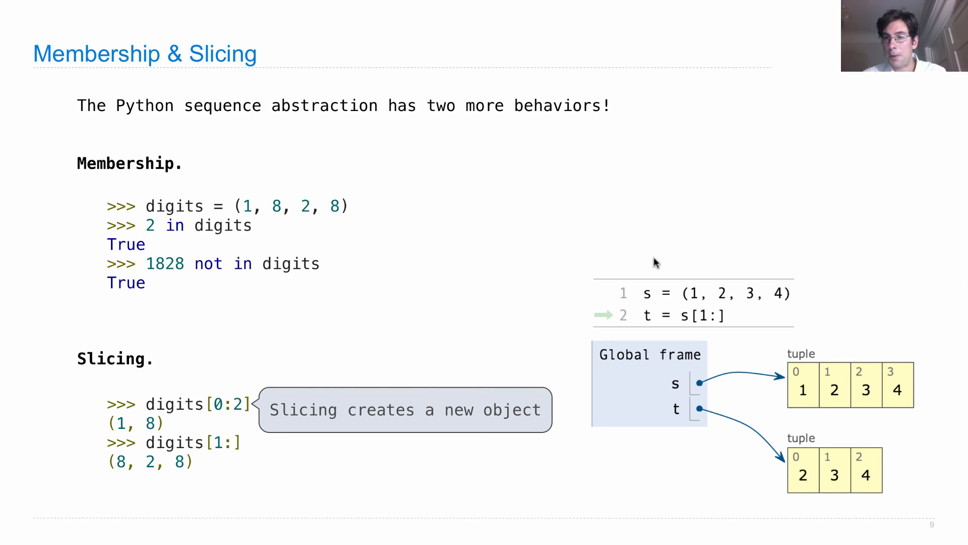
{"action": "mouse_move", "coordinate": [788, 303]}
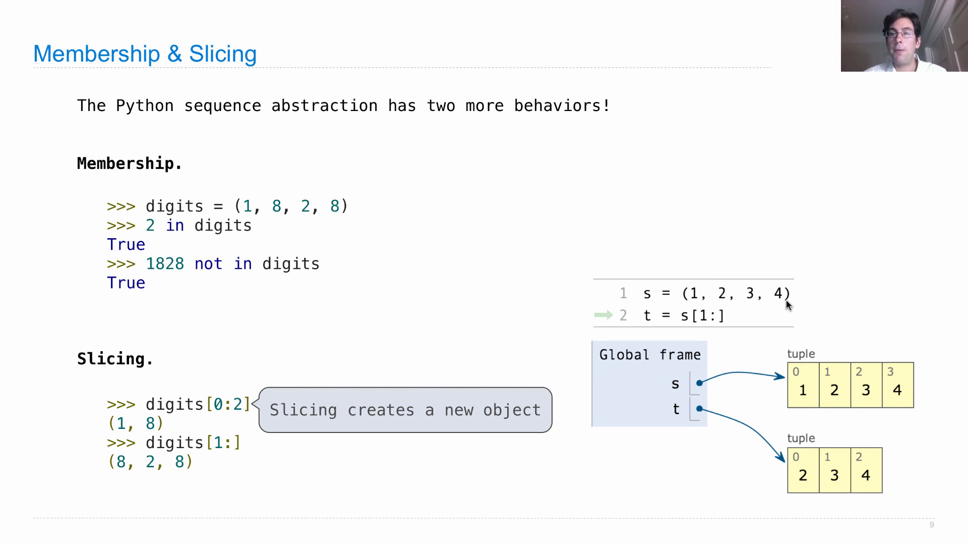
{"action": "mouse_move", "coordinate": [701, 331]}
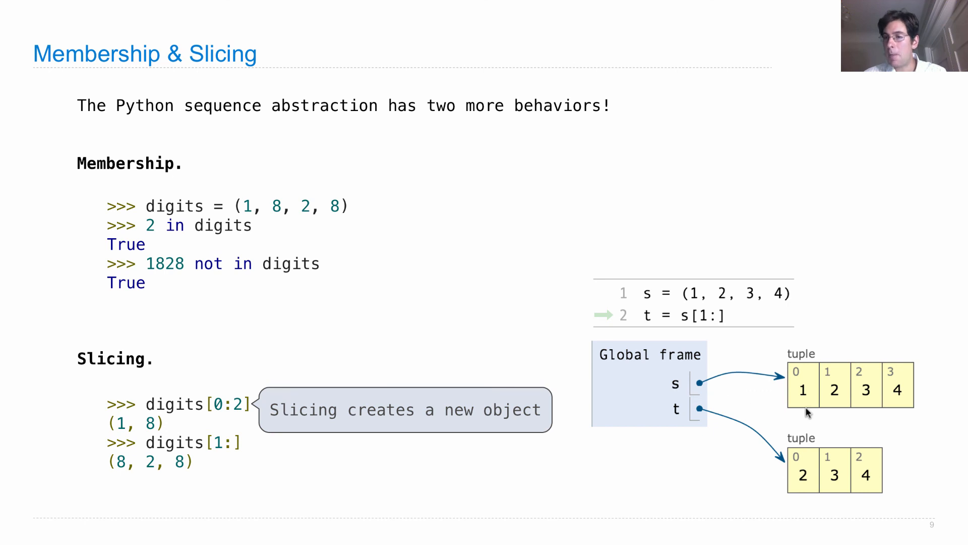
{"action": "mouse_move", "coordinate": [794, 500]}
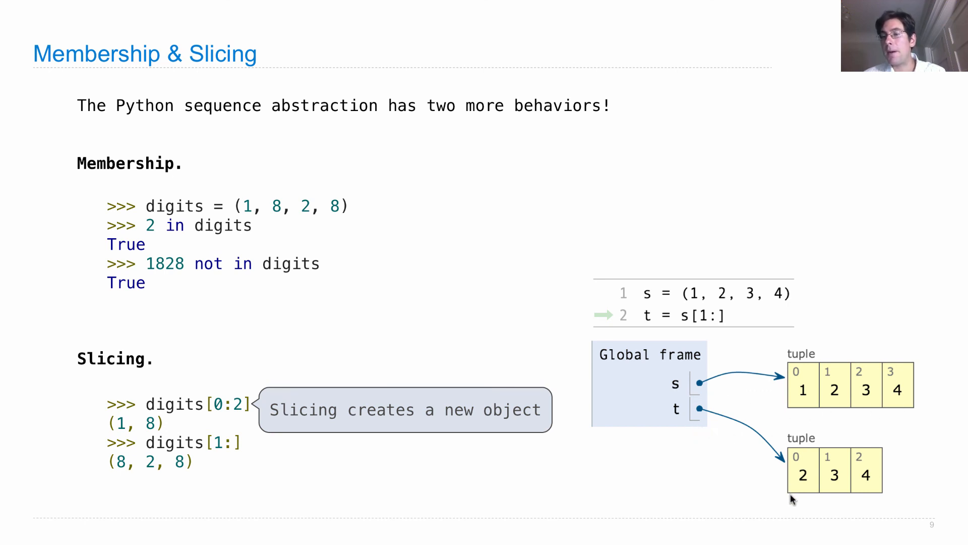